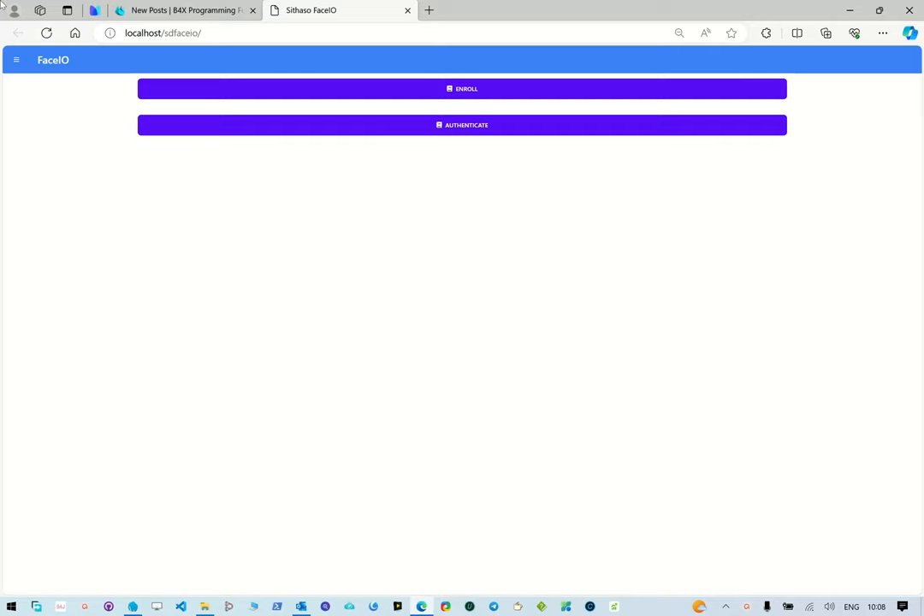
mouse_move(574, 202)
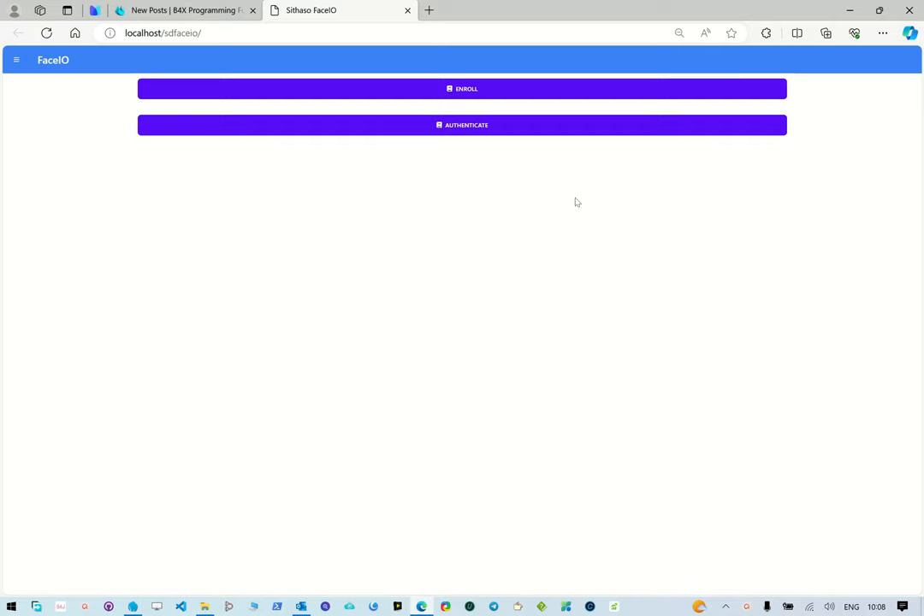
mouse_move(584, 136)
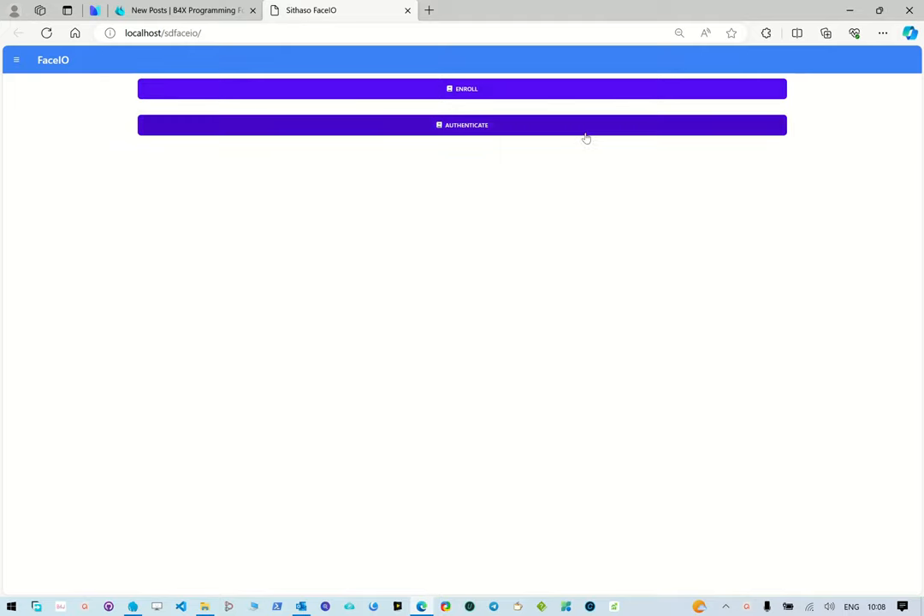
mouse_move(697, 116)
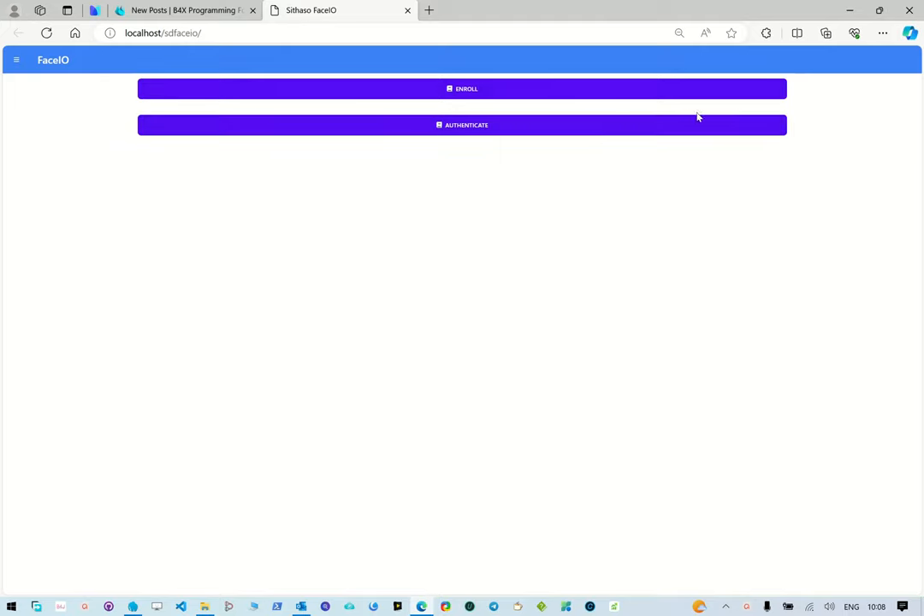
mouse_move(664, 92)
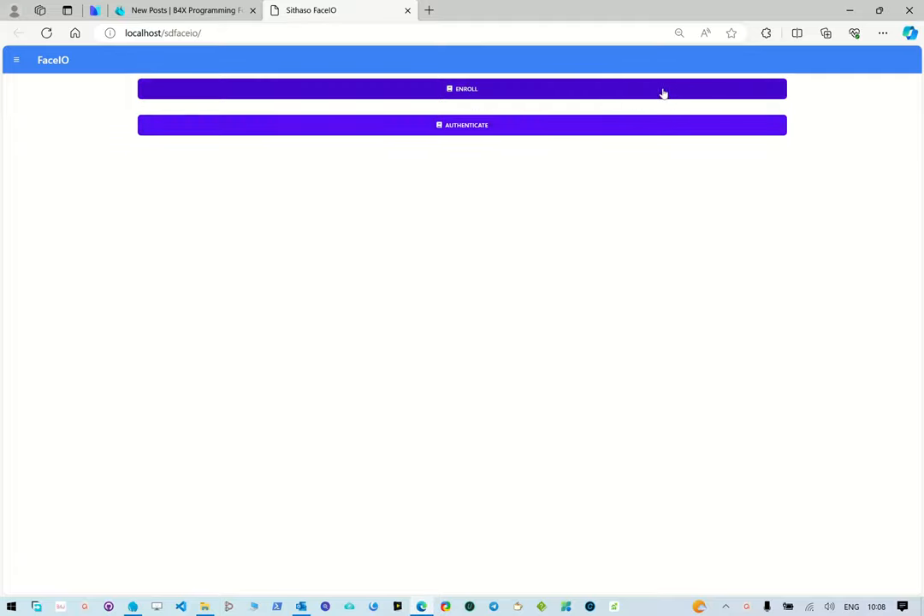
mouse_move(585, 93)
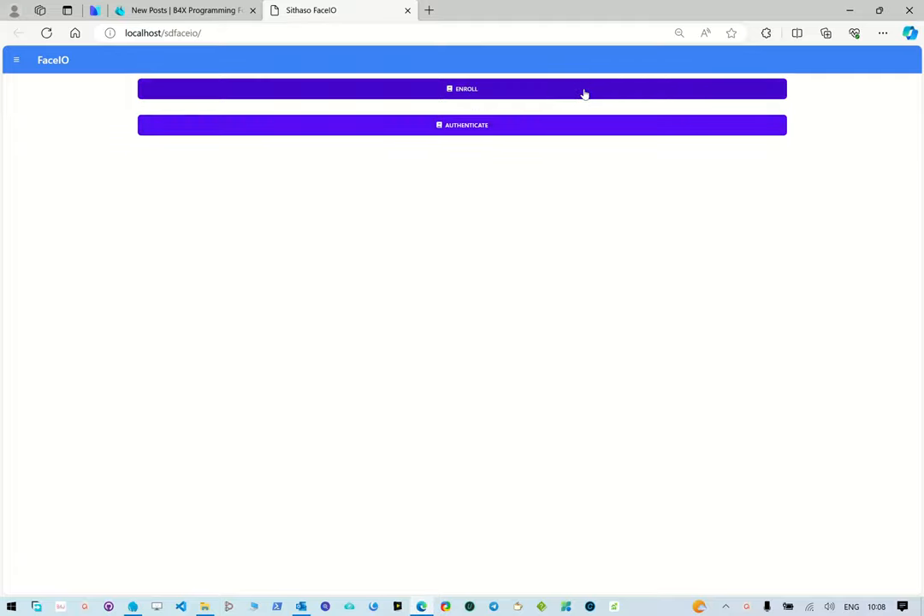
Step: Begin enrolling a new face and accept the terms so the face scan runs
left_click(462, 89)
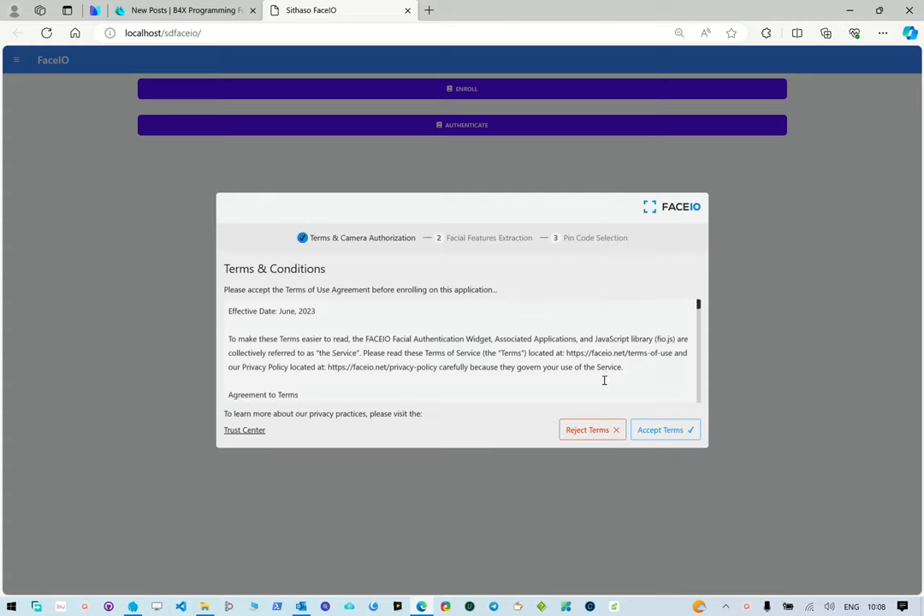
left_click(663, 428)
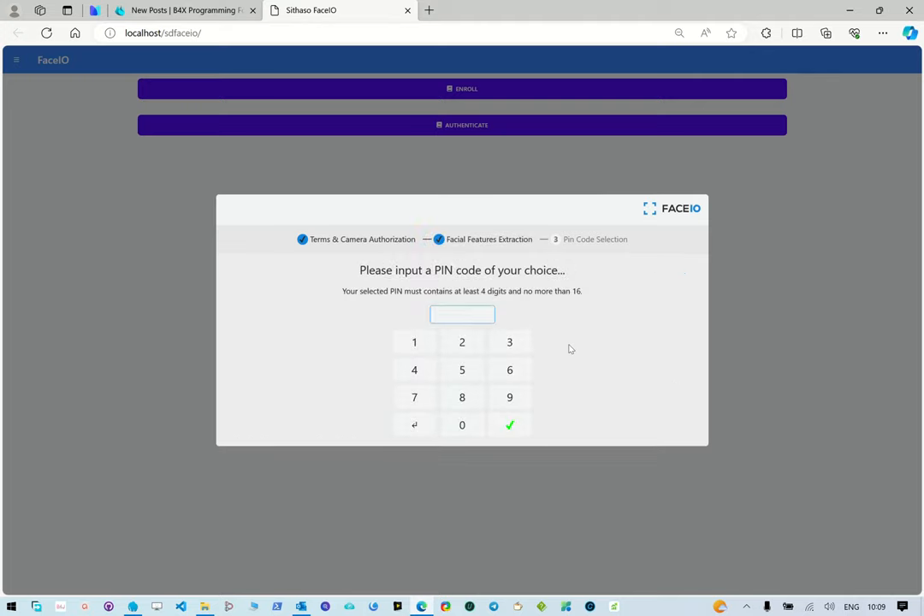
Step: Enter a four-digit PIN, re-enter it and confirm to close the enrollment dialog
left_click(462, 342)
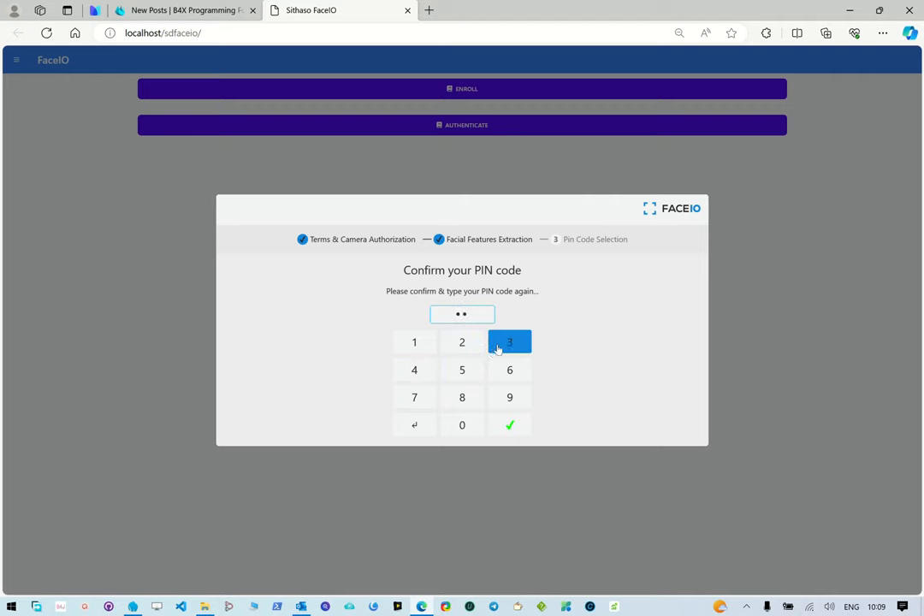
left_click(509, 424)
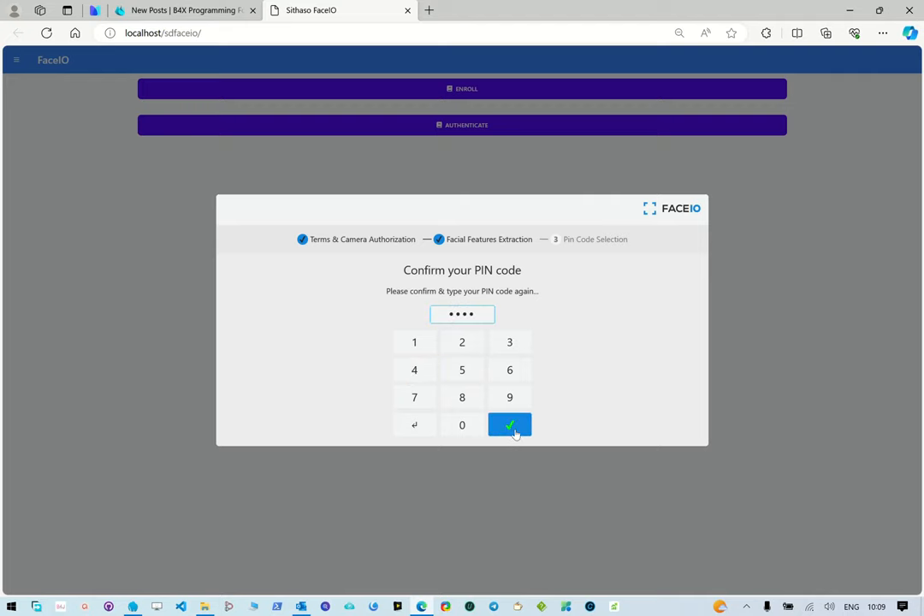
left_click(510, 424)
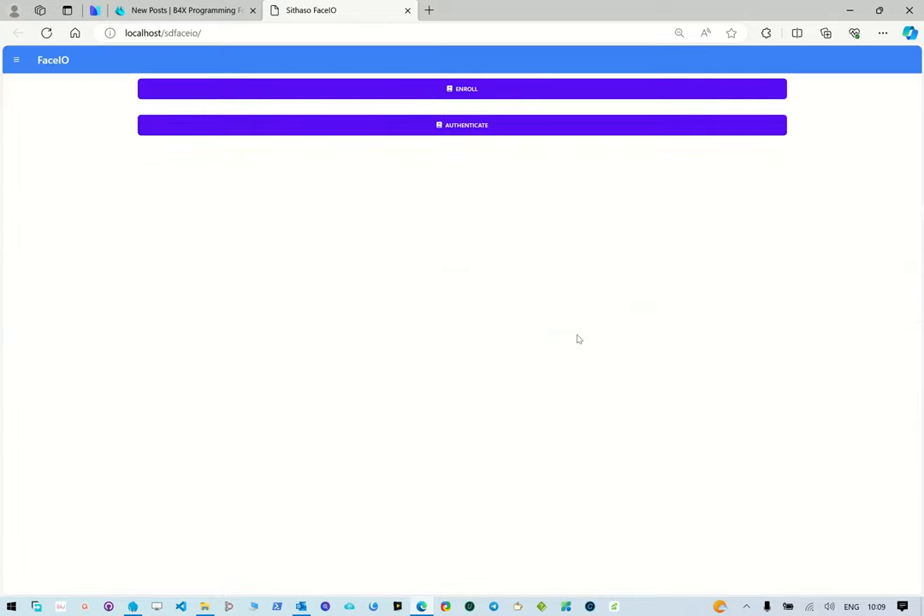
mouse_move(475, 268)
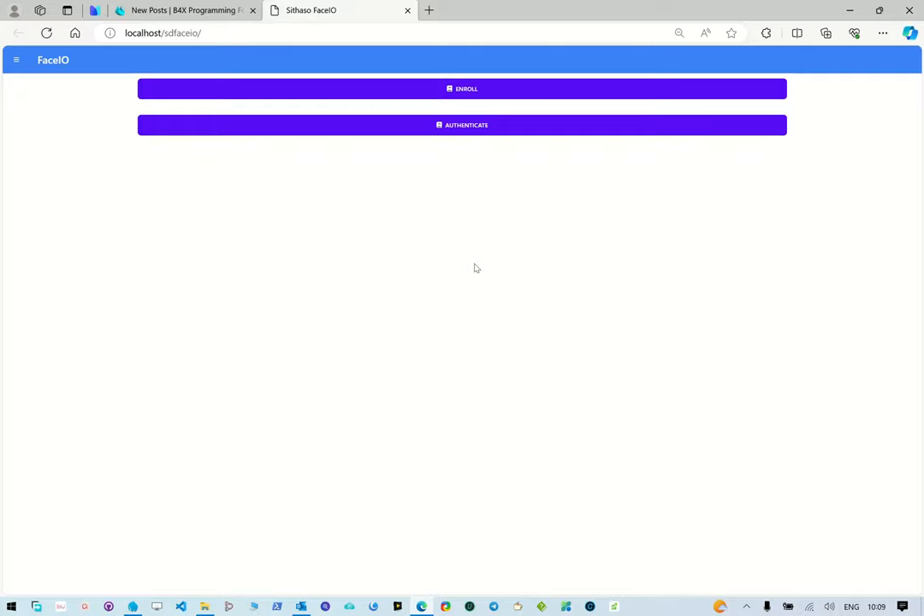
Step: Reopen the face widget, which shows the enrollment success message
left_click(462, 125)
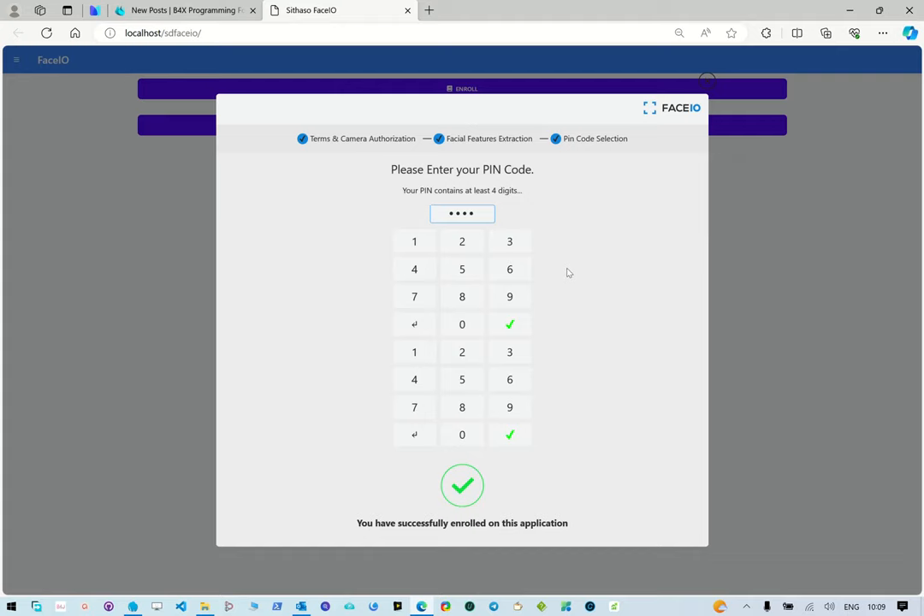
Step: Submit the PIN and retype its digits until the widget reports the confirmation matches
double_click(462, 214)
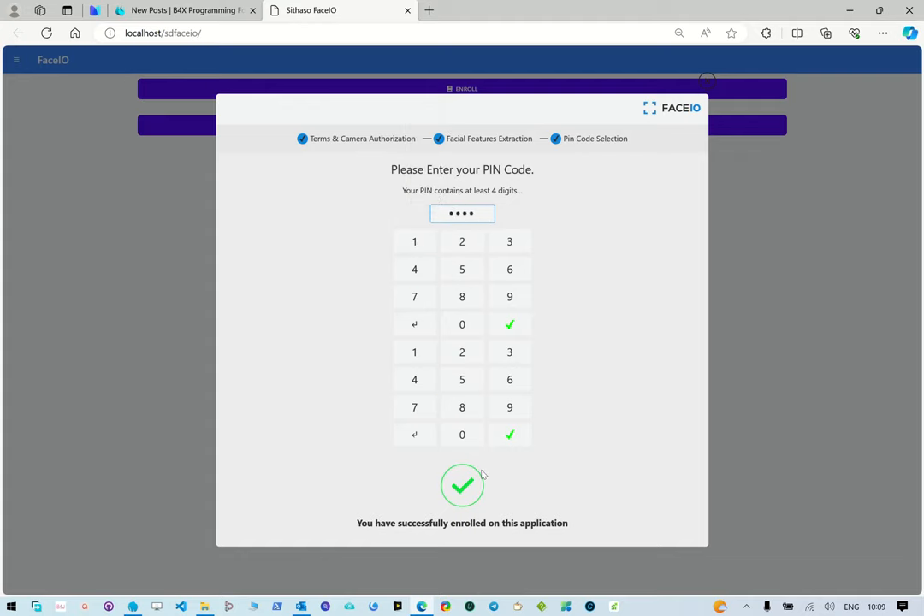
mouse_move(541, 375)
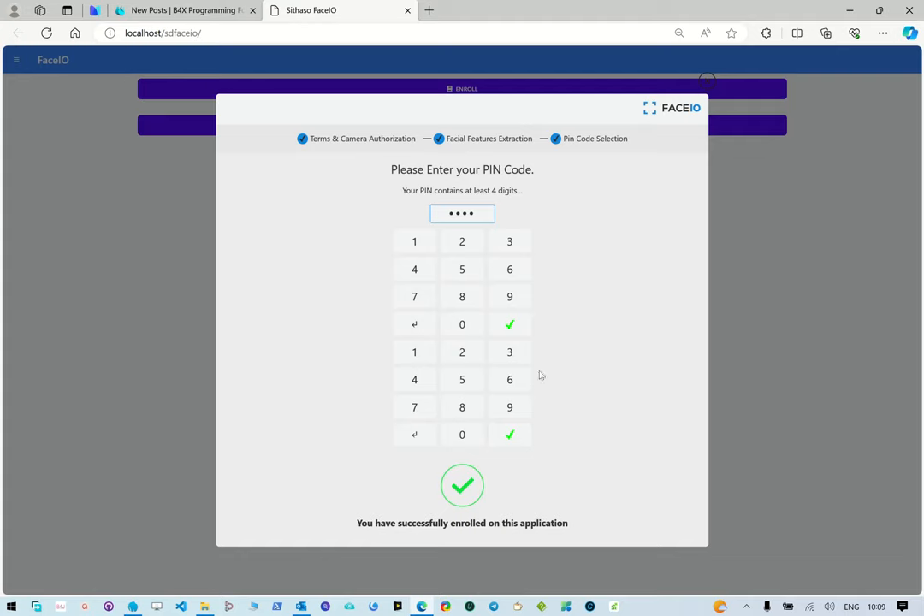
left_click(510, 325)
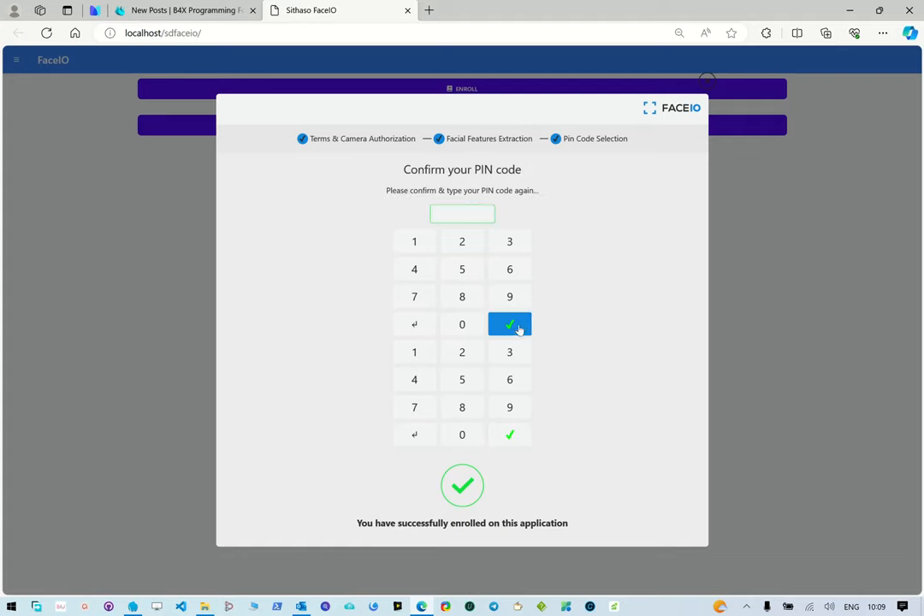
mouse_move(616, 272)
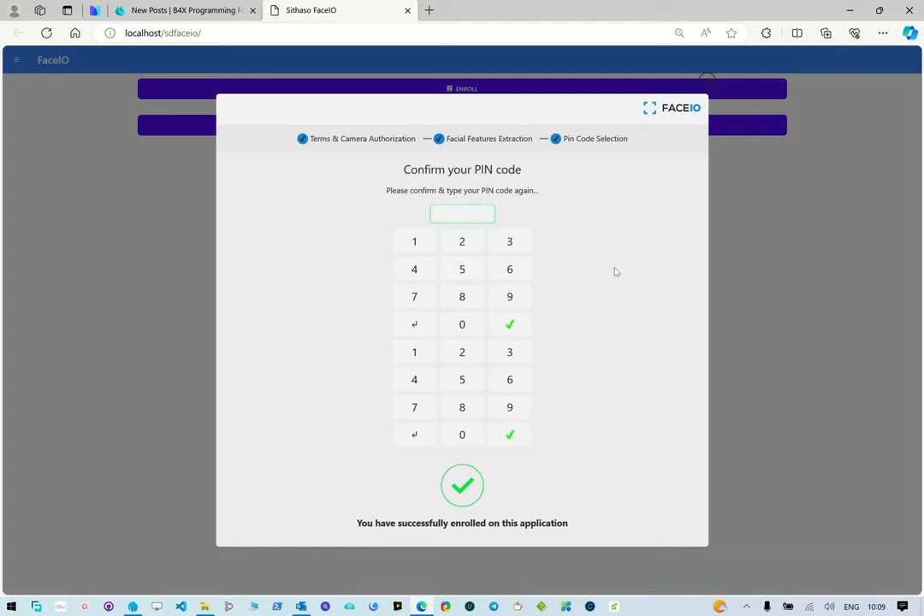
left_click(509, 242)
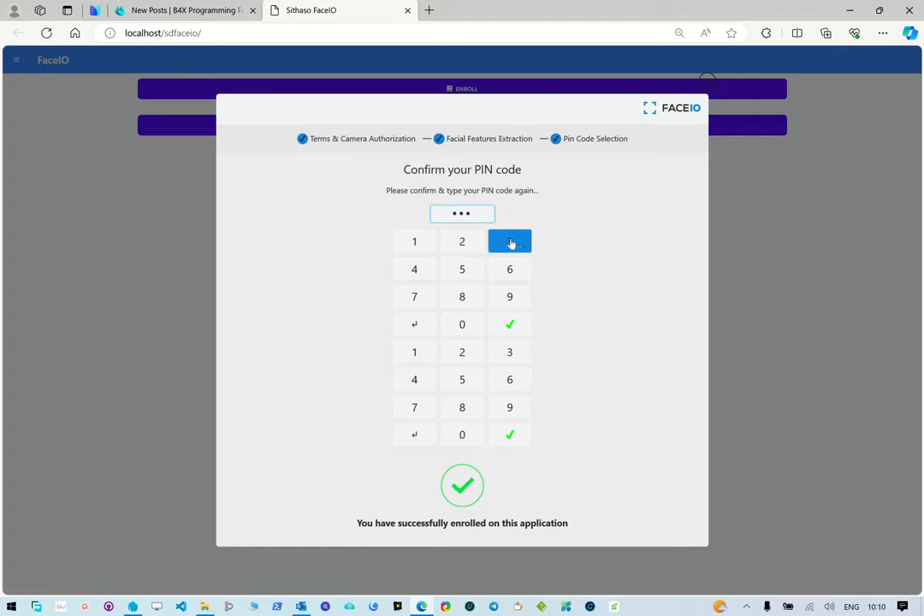
left_click(510, 241)
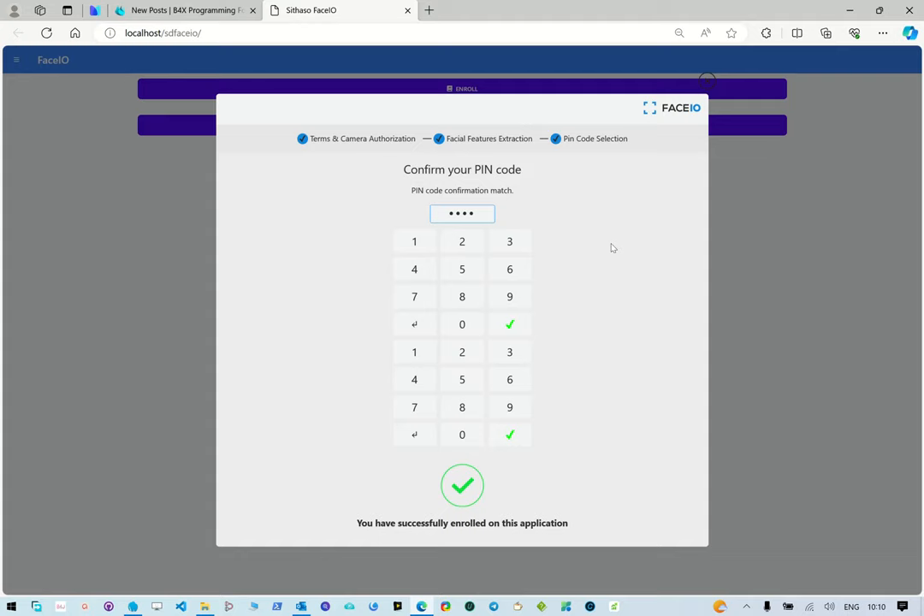
mouse_move(606, 287)
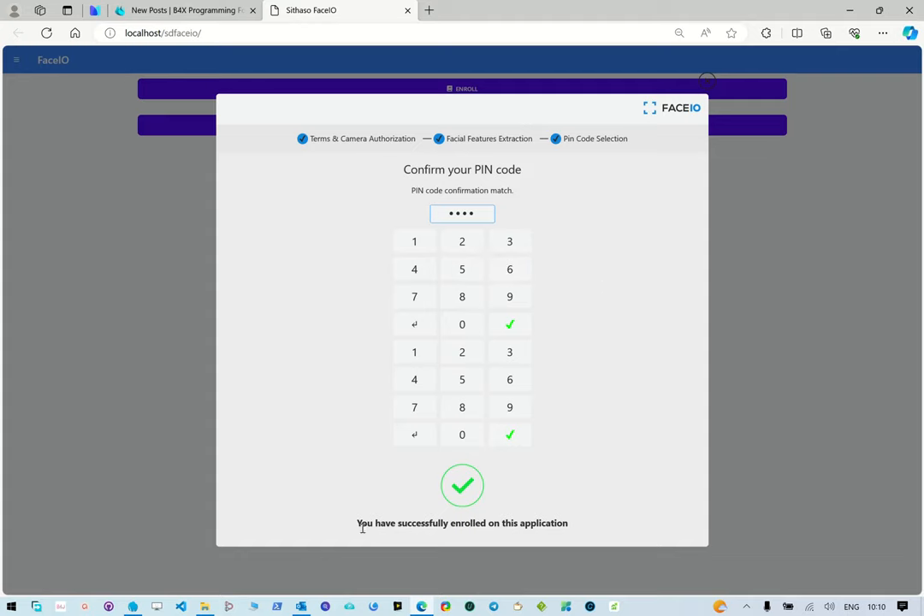
mouse_move(539, 524)
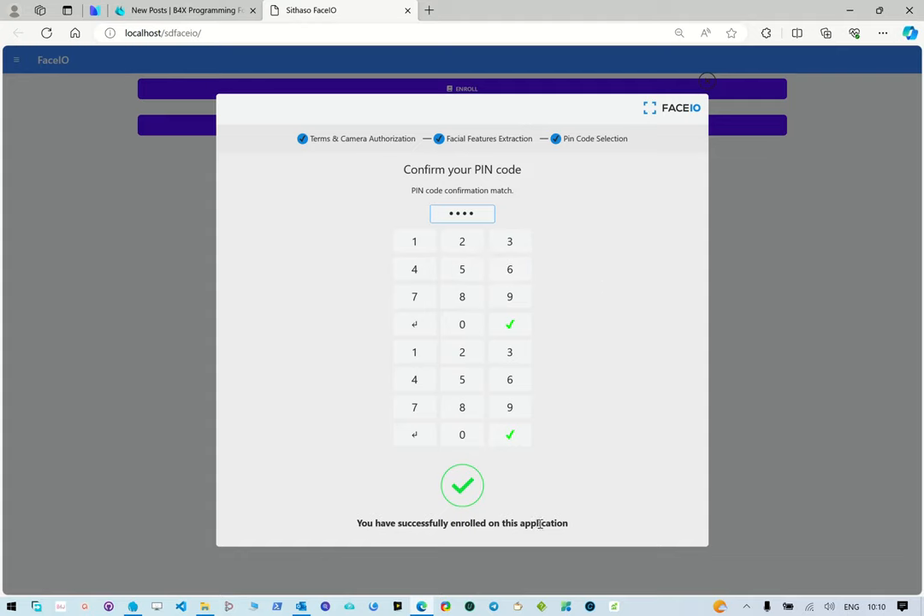
mouse_move(545, 510)
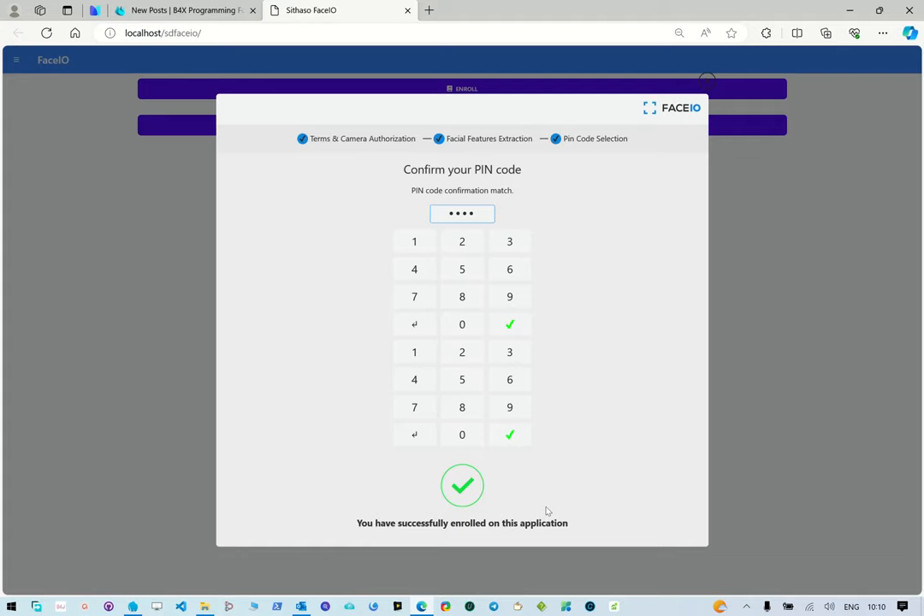
mouse_move(619, 364)
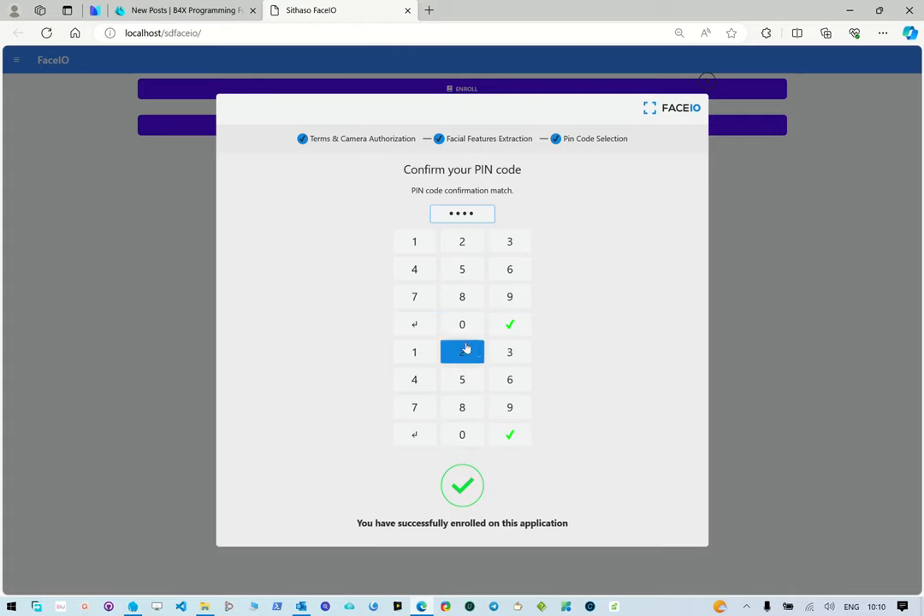
mouse_move(605, 315)
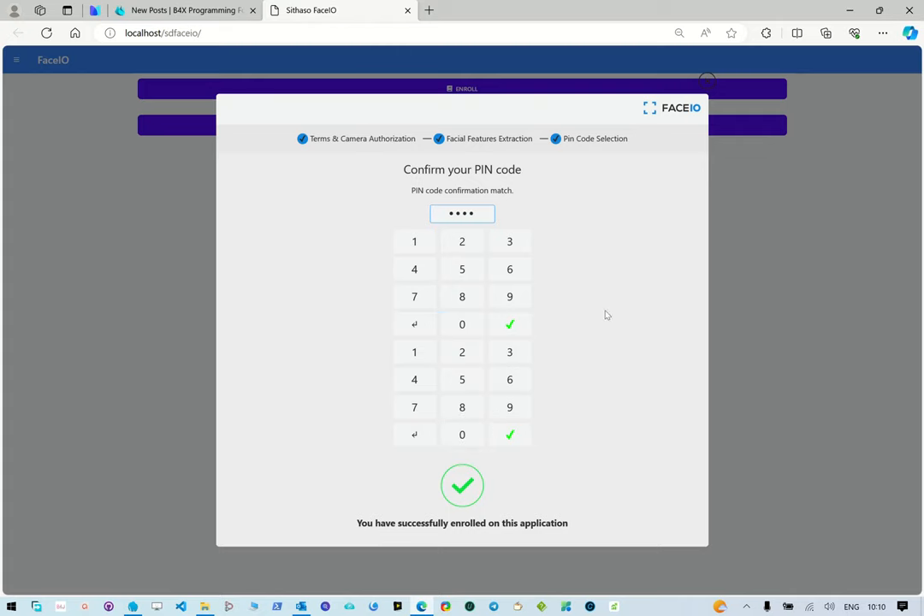
mouse_move(667, 250)
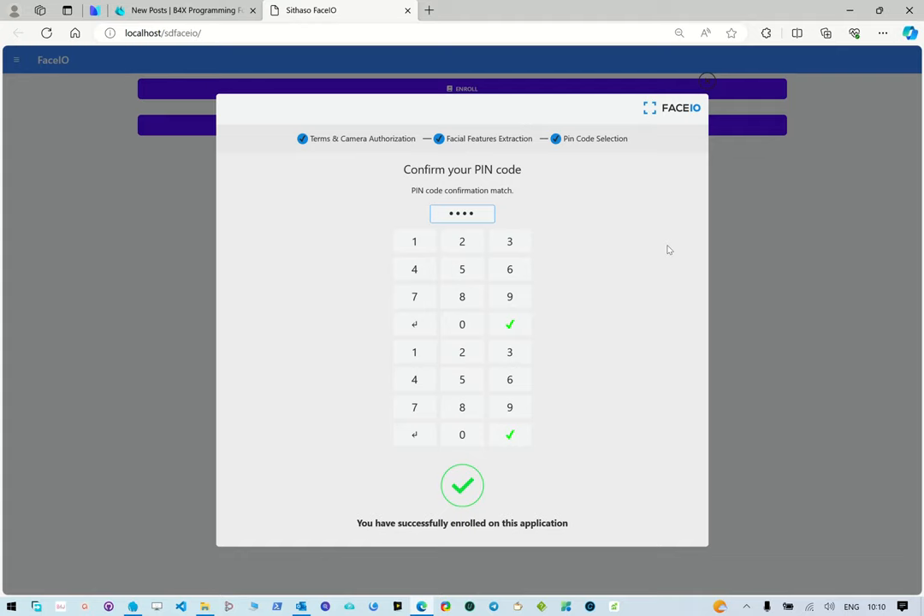
mouse_move(675, 228)
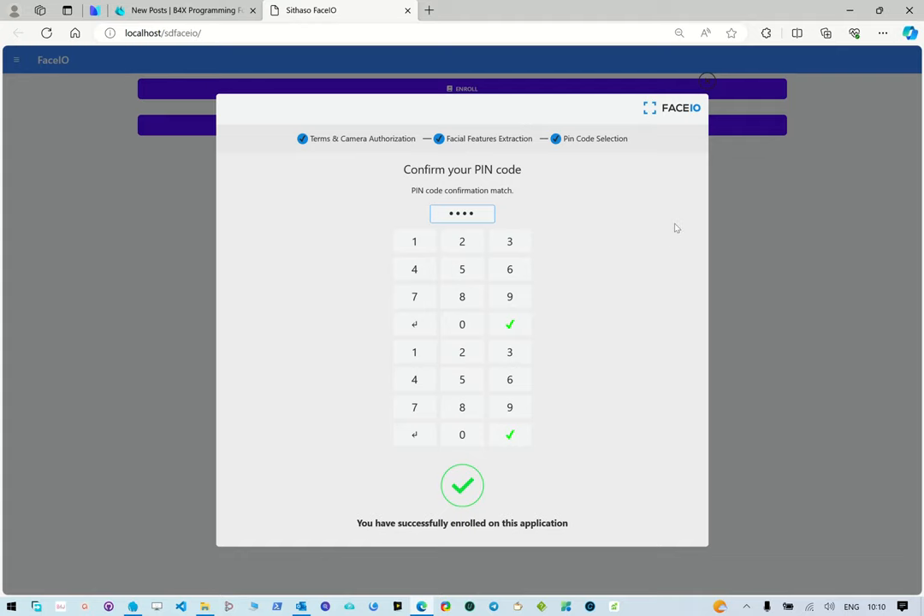
mouse_move(729, 250)
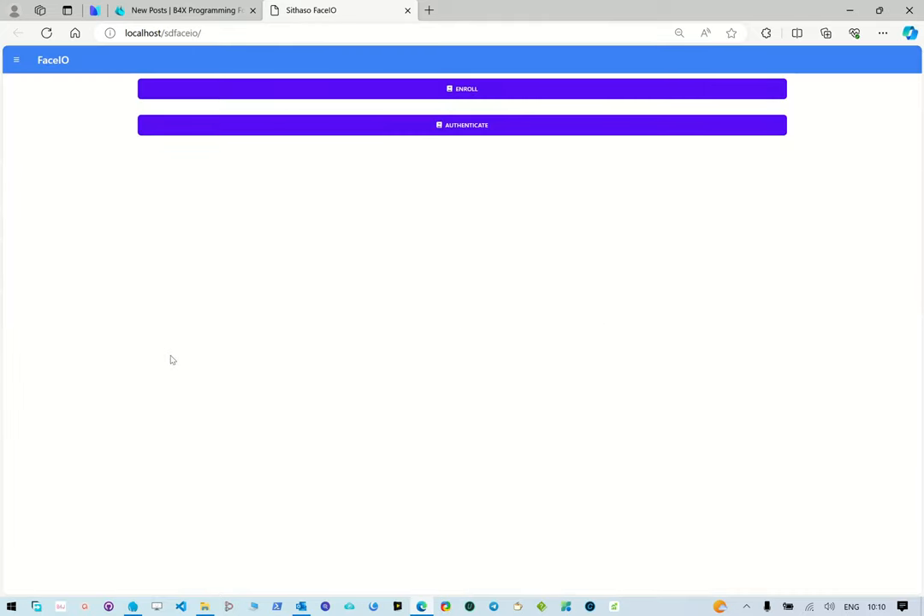
mouse_move(535, 89)
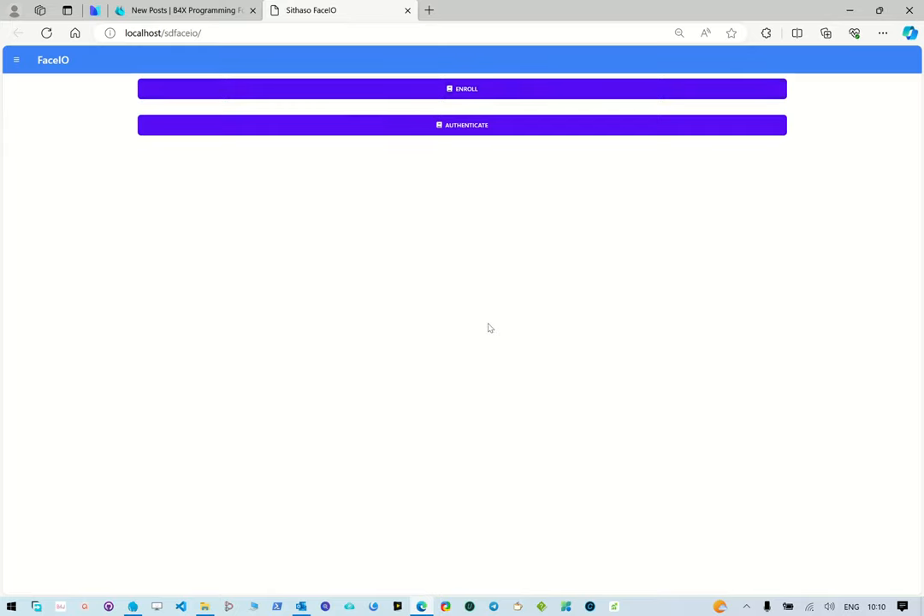
mouse_move(479, 342)
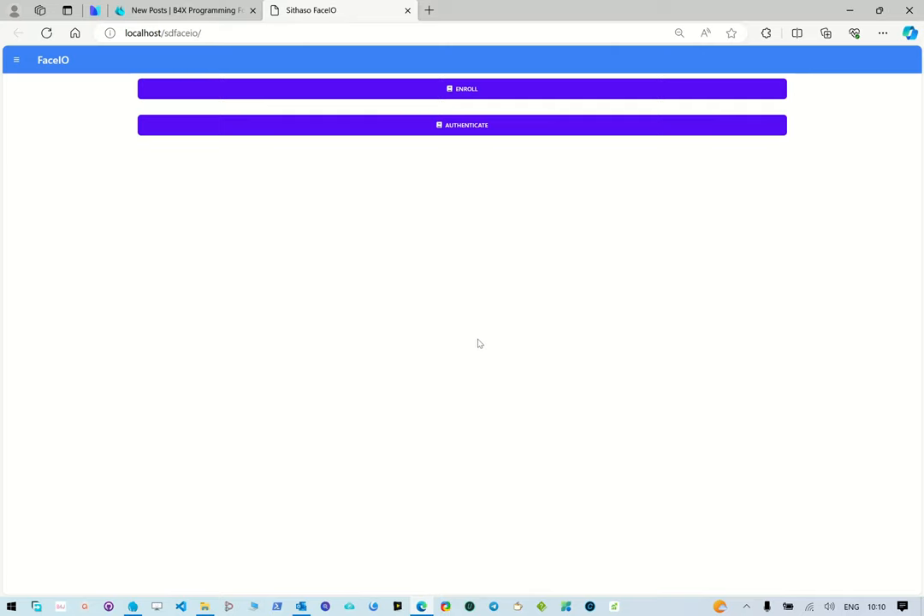
mouse_move(667, 390)
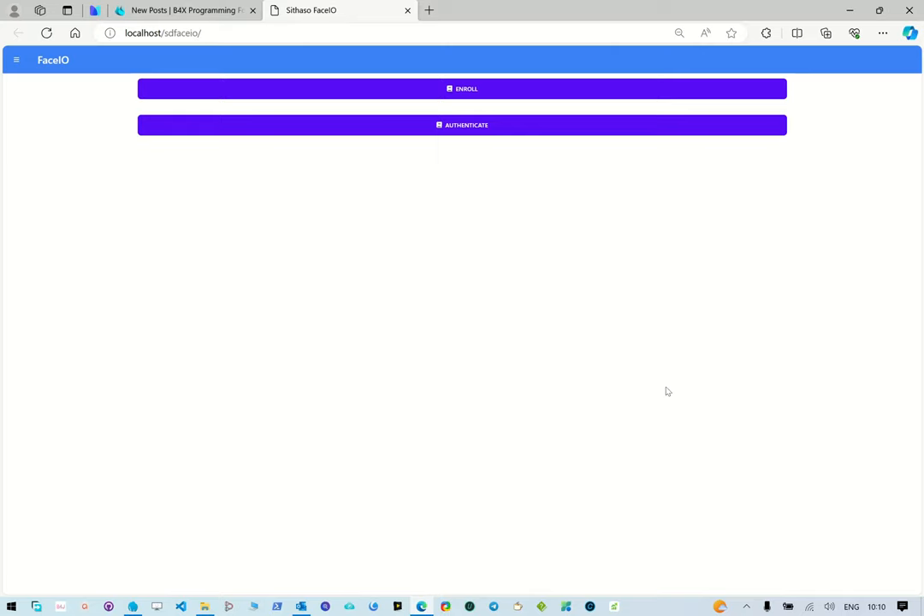
mouse_move(747, 604)
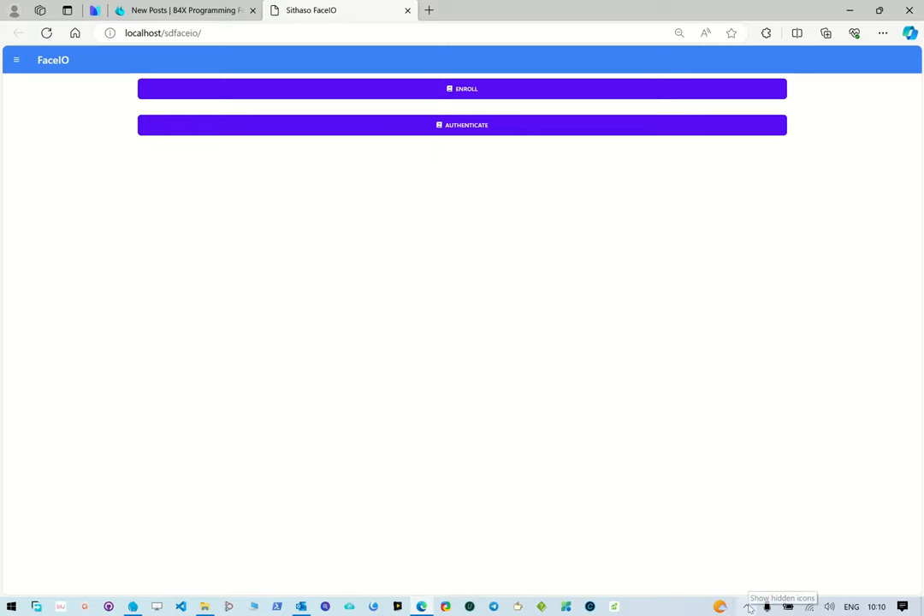